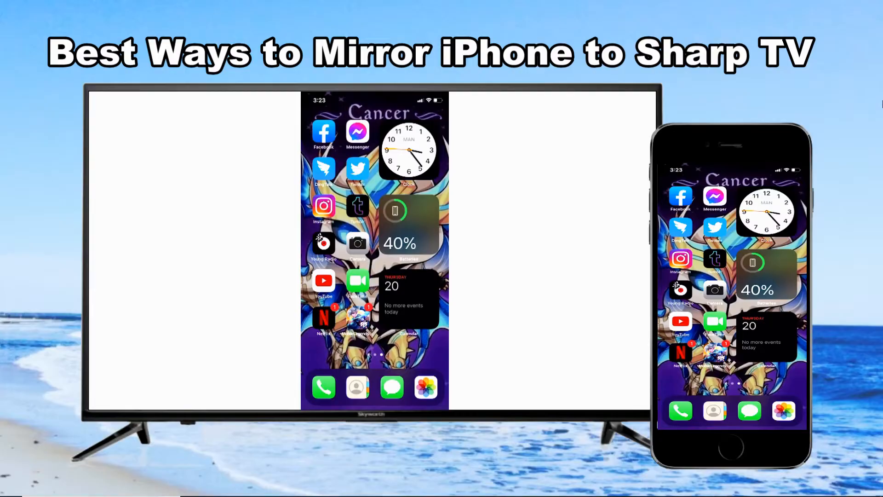
# - Move from the mirrored-phone intro to ApowerMirror's TV download guide page
pyautogui.hscroll(-3)
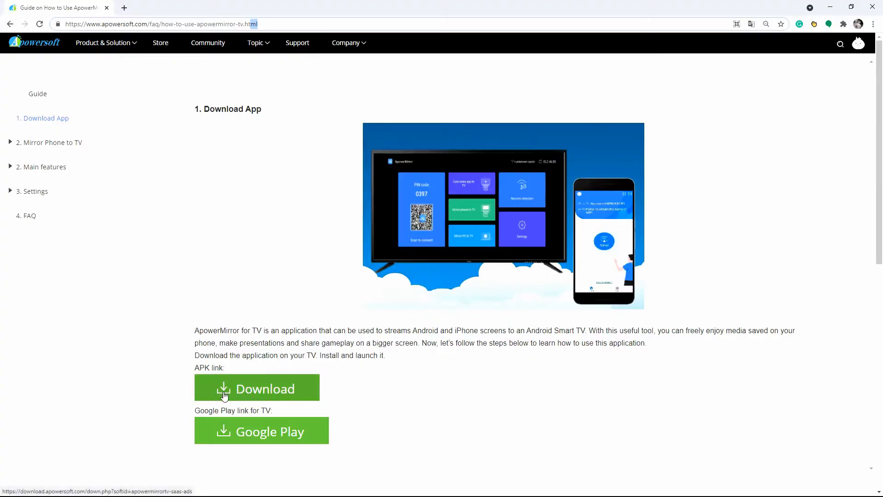
# - Download the ApowerMirror for TV APK from the guide's green button
pyautogui.click(257, 388)
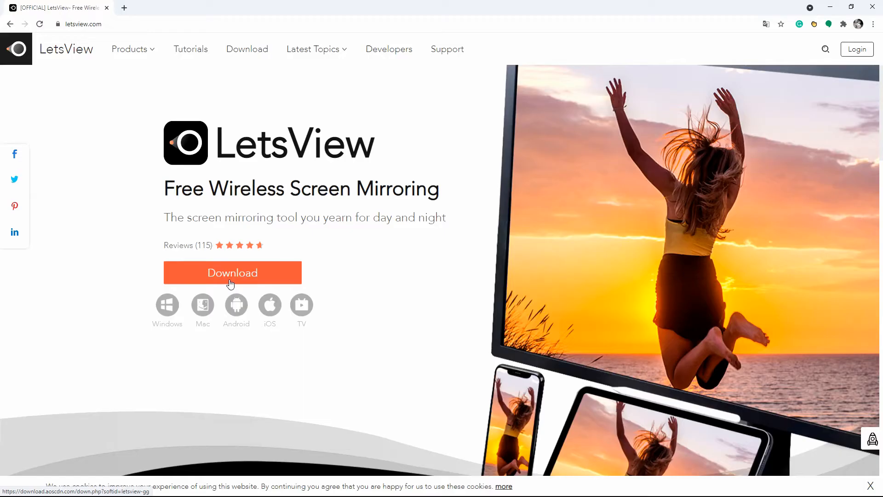
# - Download LetsView and enter the TV's PIN code on the phone to mirror it
pyautogui.click(232, 273)
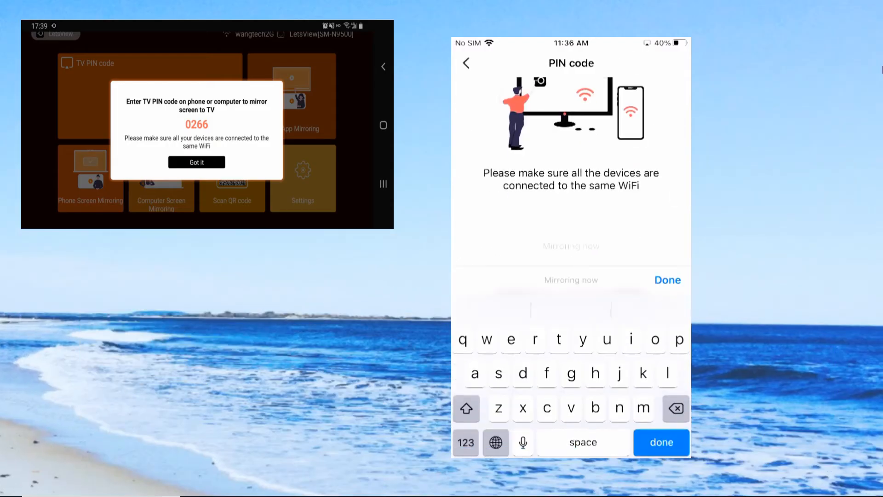
pyautogui.write('0')
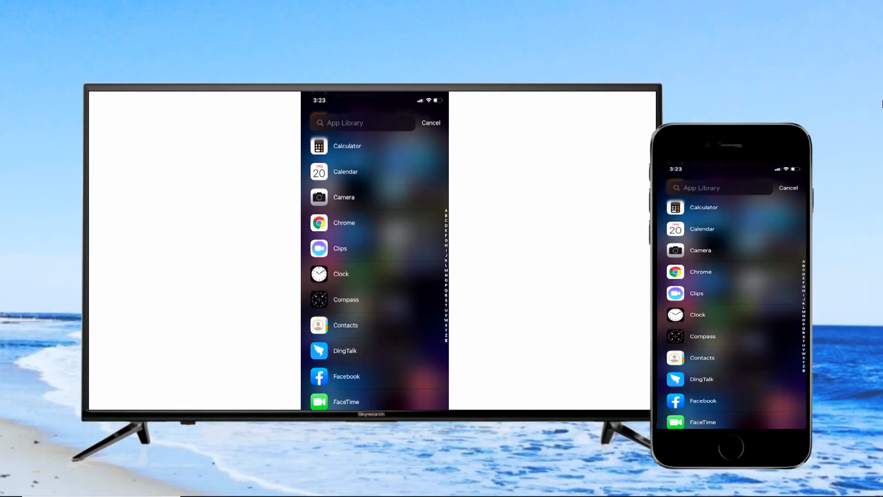
# - Scroll the App Library down to the I section to reach iMediaShare
pyautogui.scroll(-3)
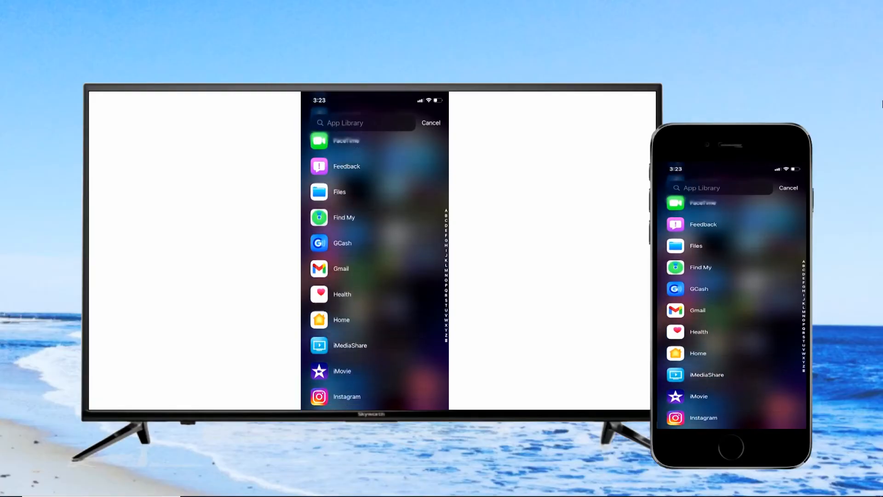
pyautogui.scroll(-3)
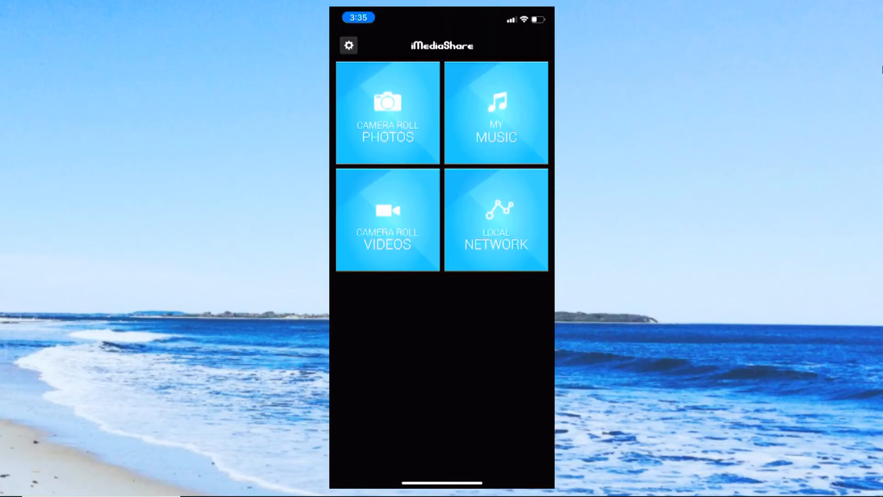
# - Open a photo from the Black and White Camera album in Camera Roll Photos
pyautogui.click(387, 112)
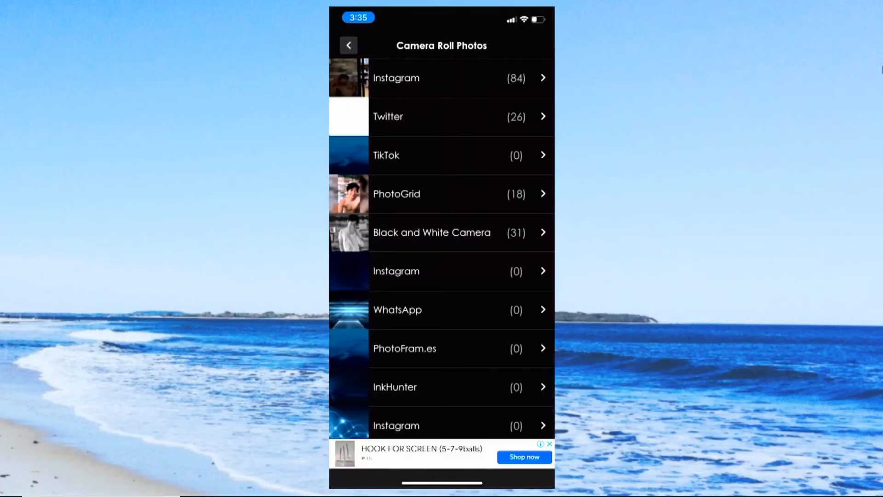
pyautogui.click(431, 231)
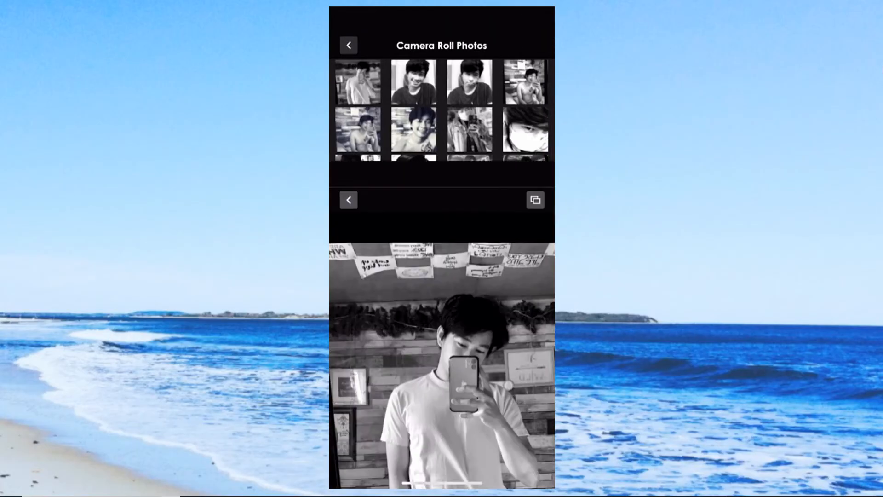
pyautogui.click(535, 45)
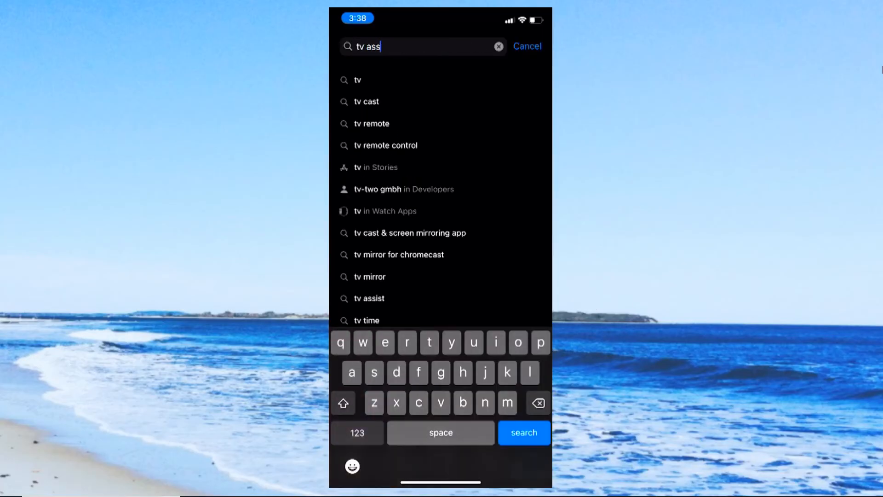
# - Pick the 'tv assist' App Store search suggestion and scroll the results
pyautogui.click(371, 298)
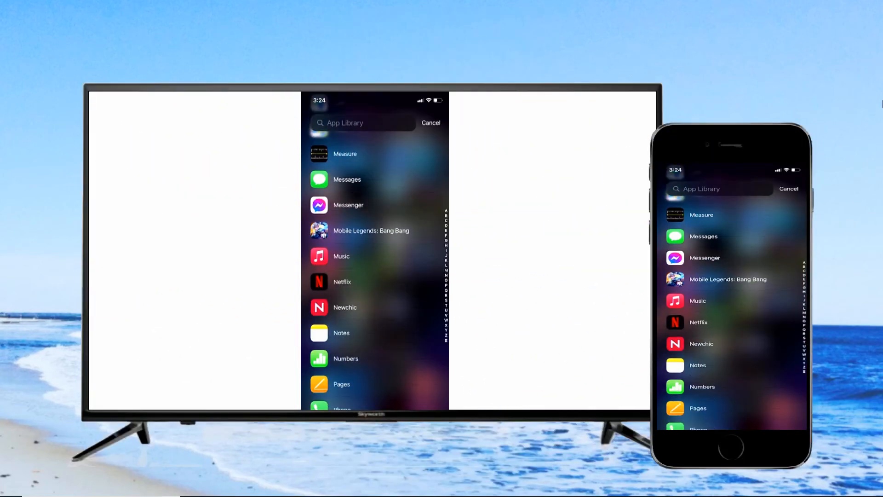
pyautogui.scroll(-3)
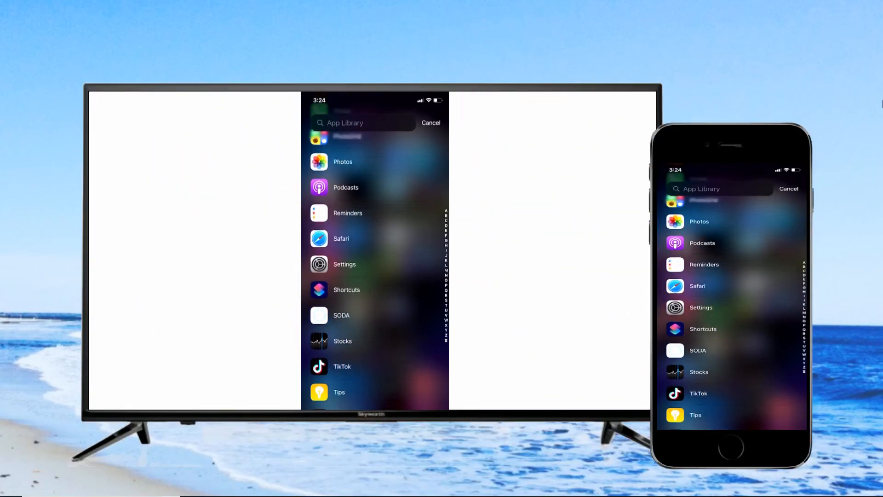